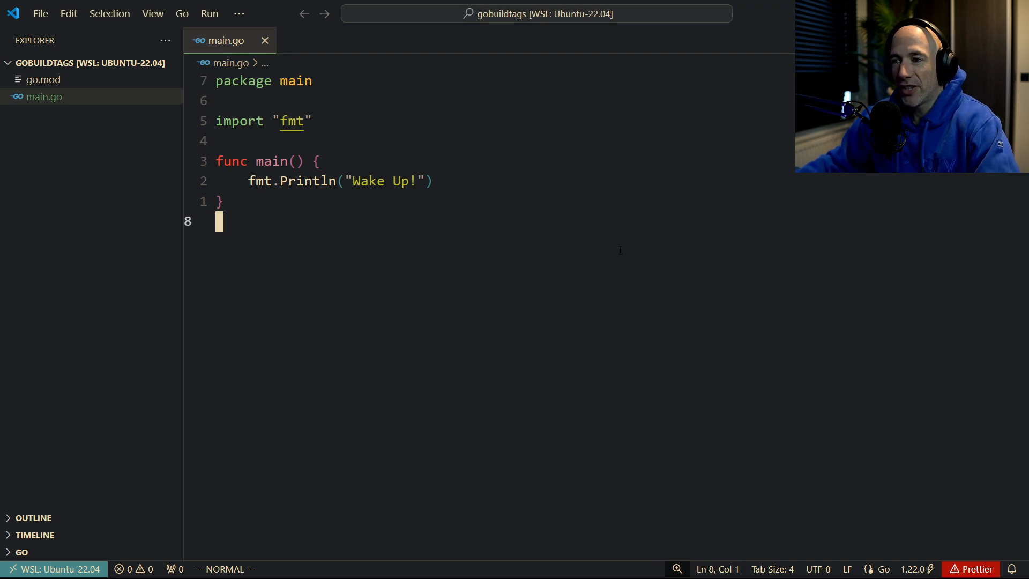
mouse_move(635, 220)
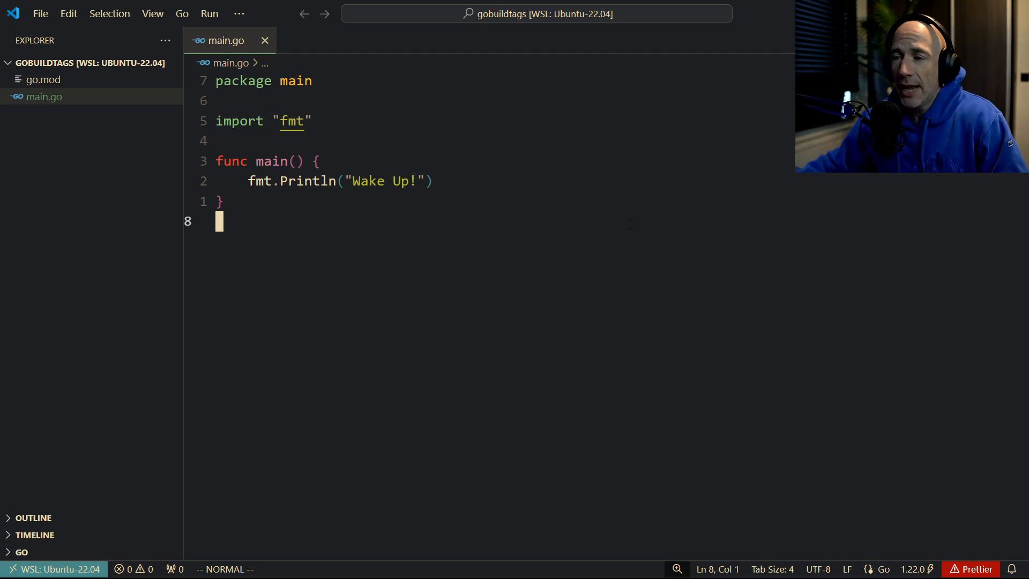
mouse_move(614, 204)
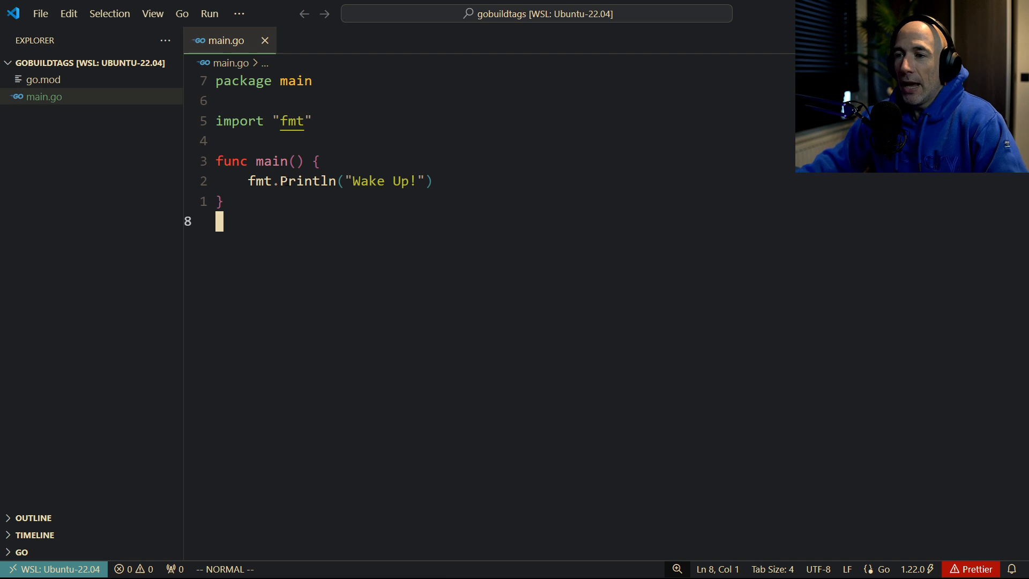
Create foo_dev.go with the //go:build dev and // +build dev constraint lines
left_click(117, 63)
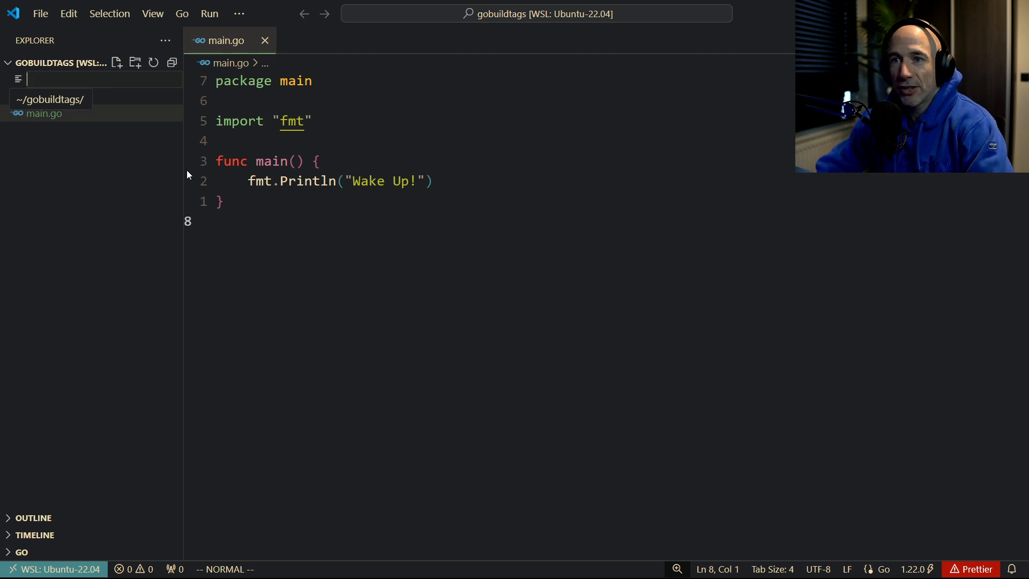
type("foo_dev.go")
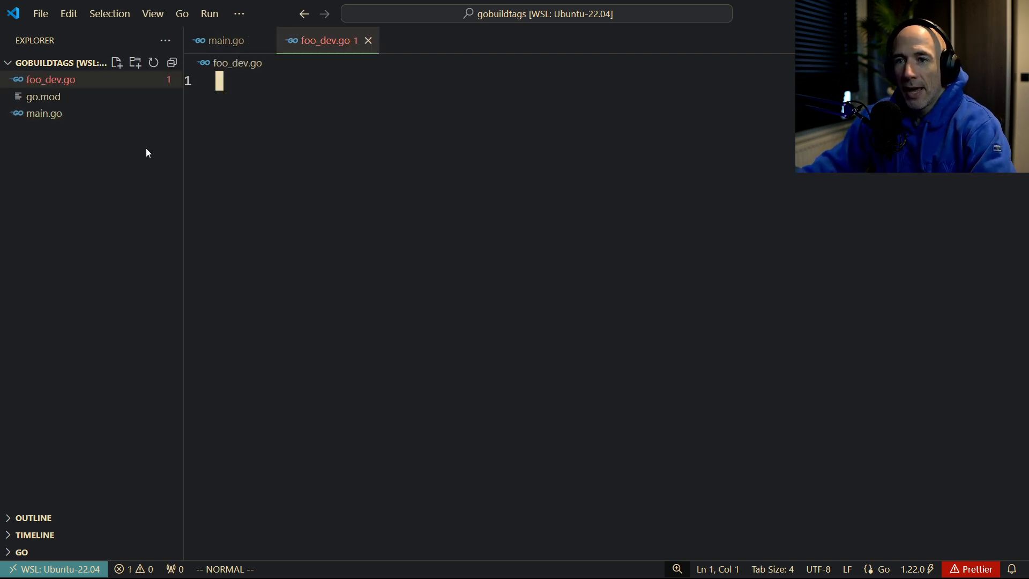
type("// +")
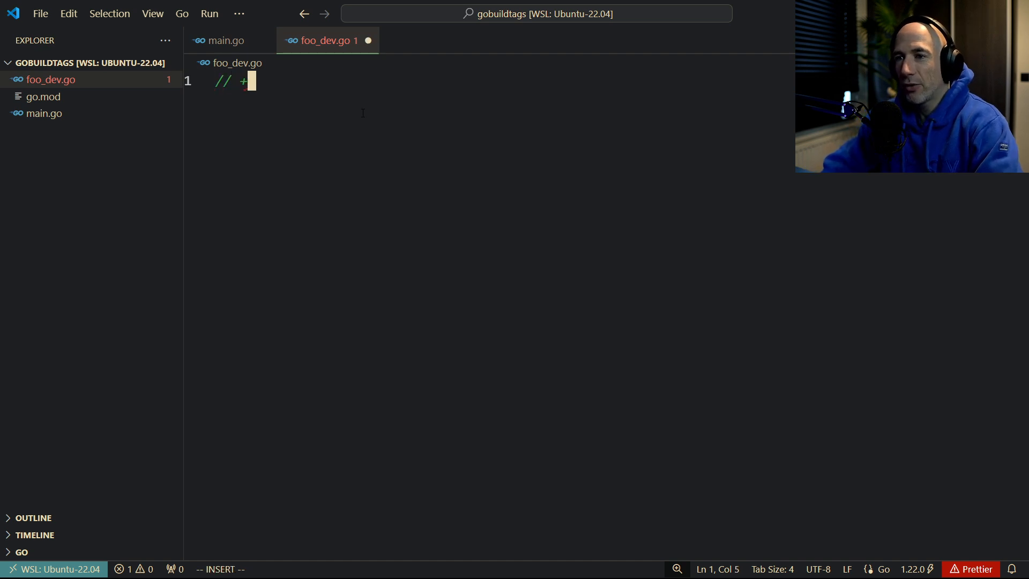
type("build dev")
type("o")
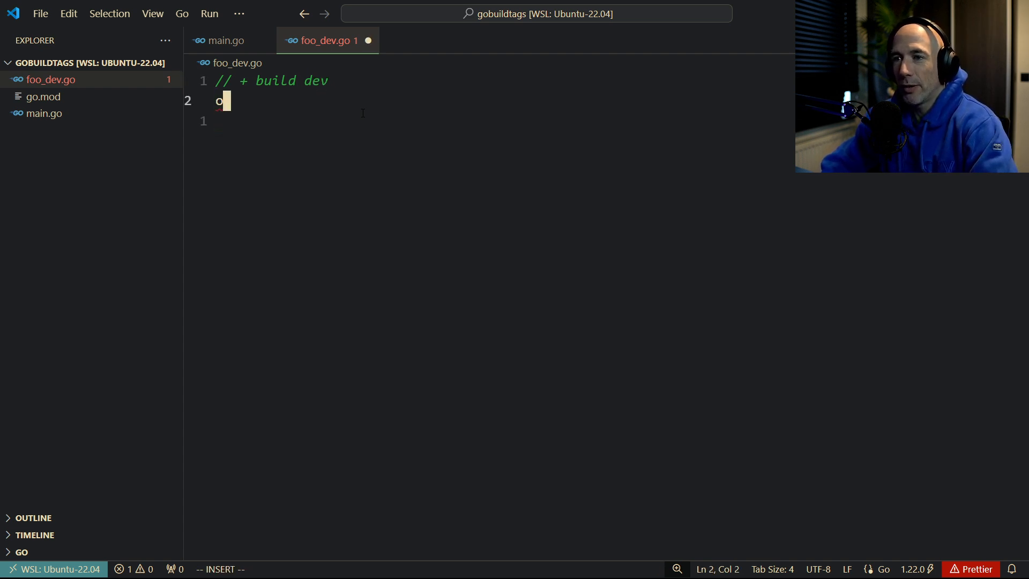
Add package main and func Foo() string returning "from the dev file"
type("package main")
type("func Foo(")
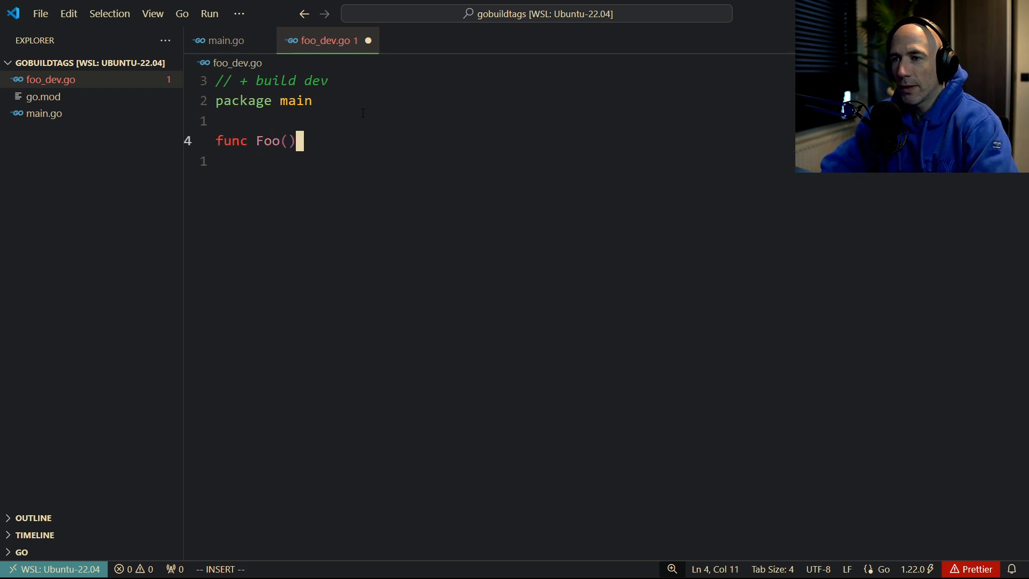
type("string")
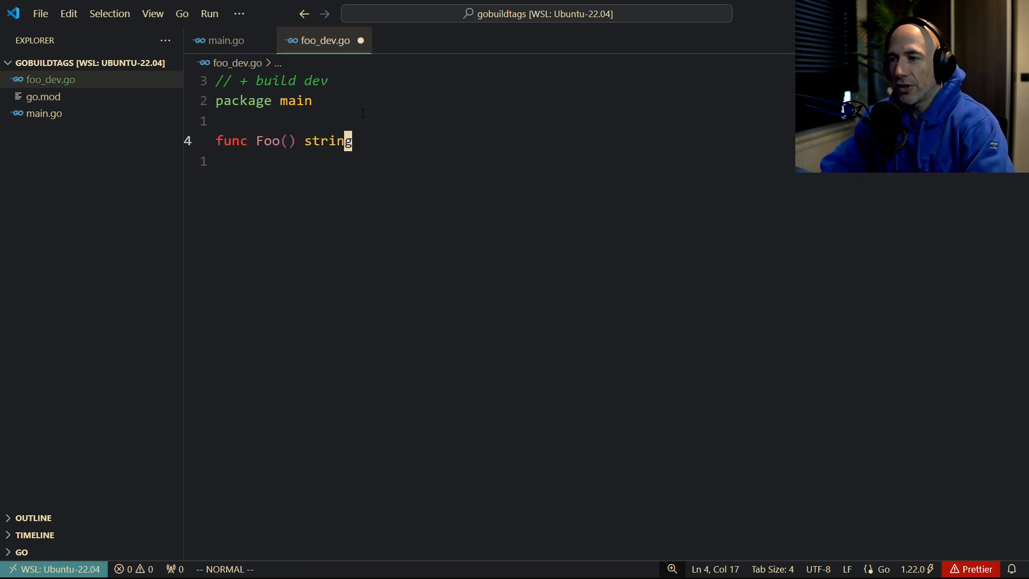
type("{")
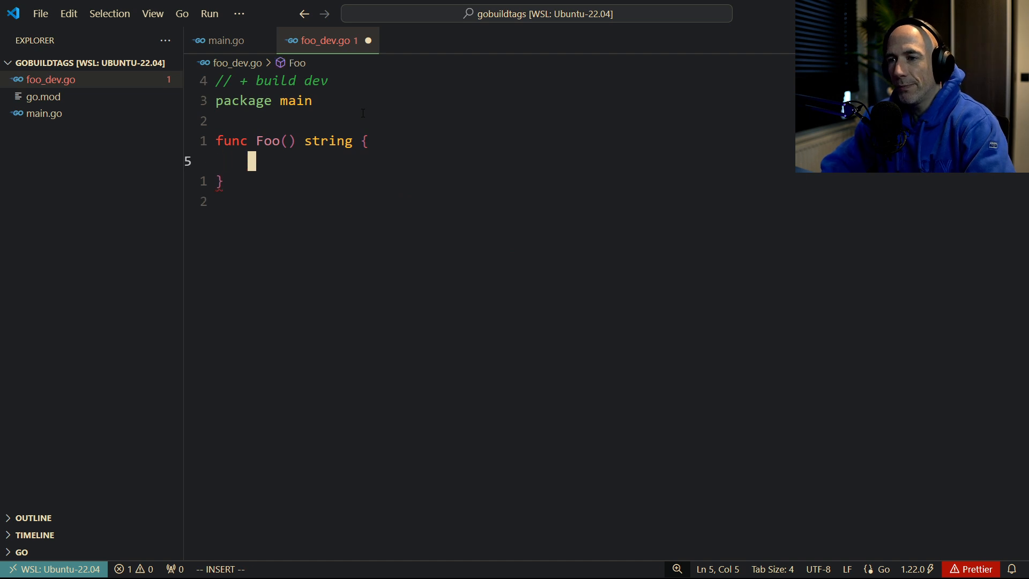
type("return \"from th")
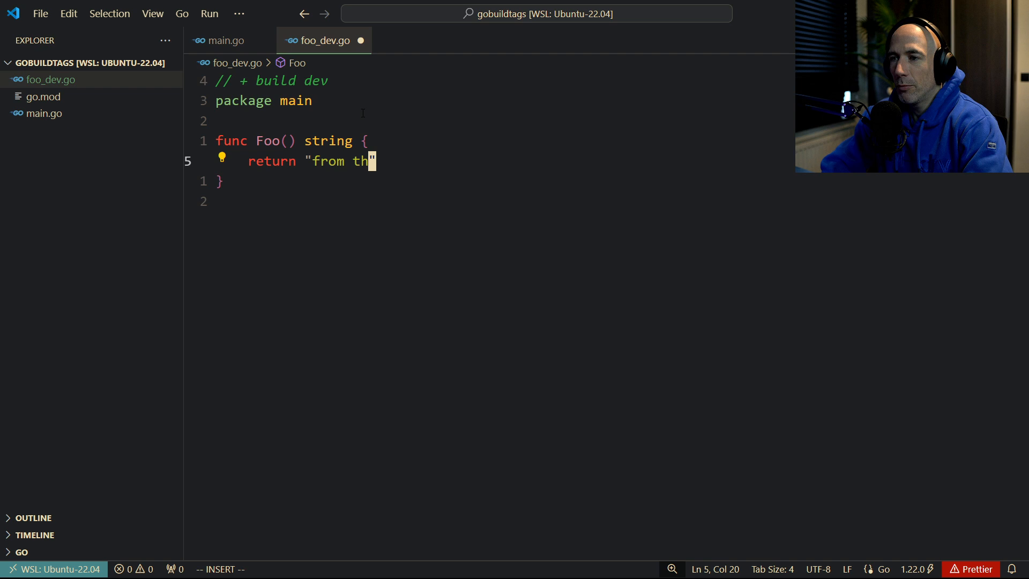
type("e dev file")
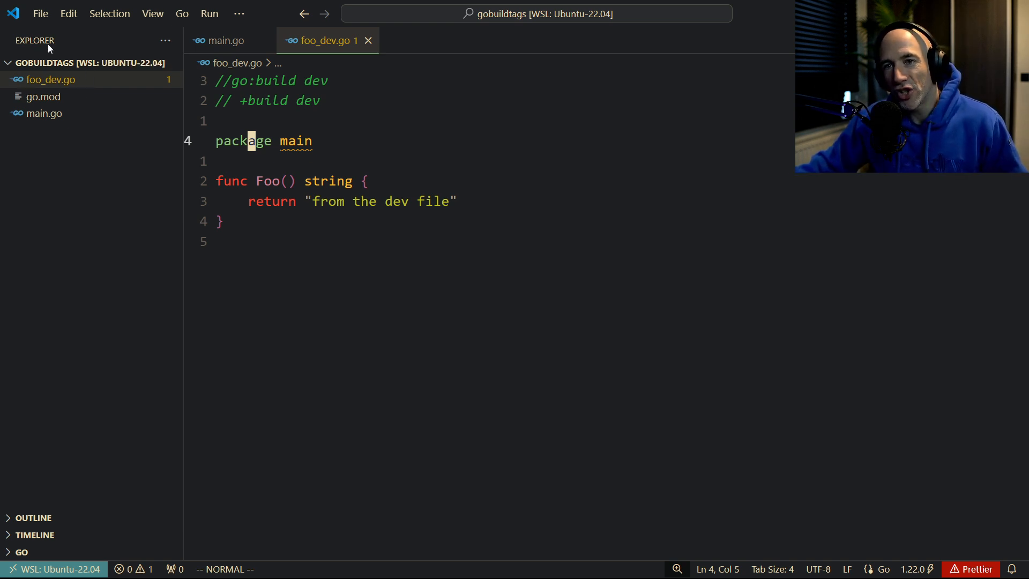
mouse_move(49, 79)
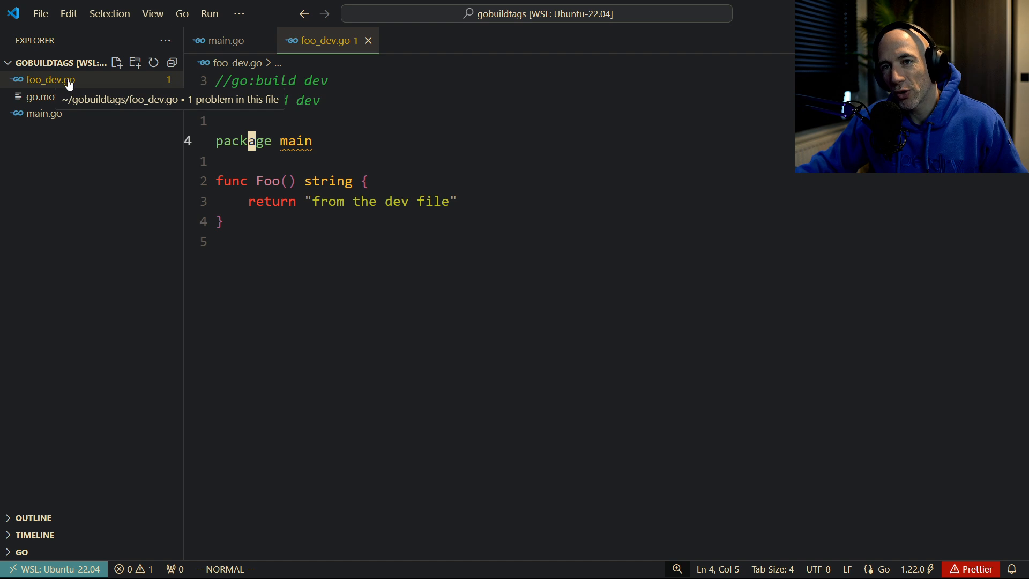
mouse_move(63, 88)
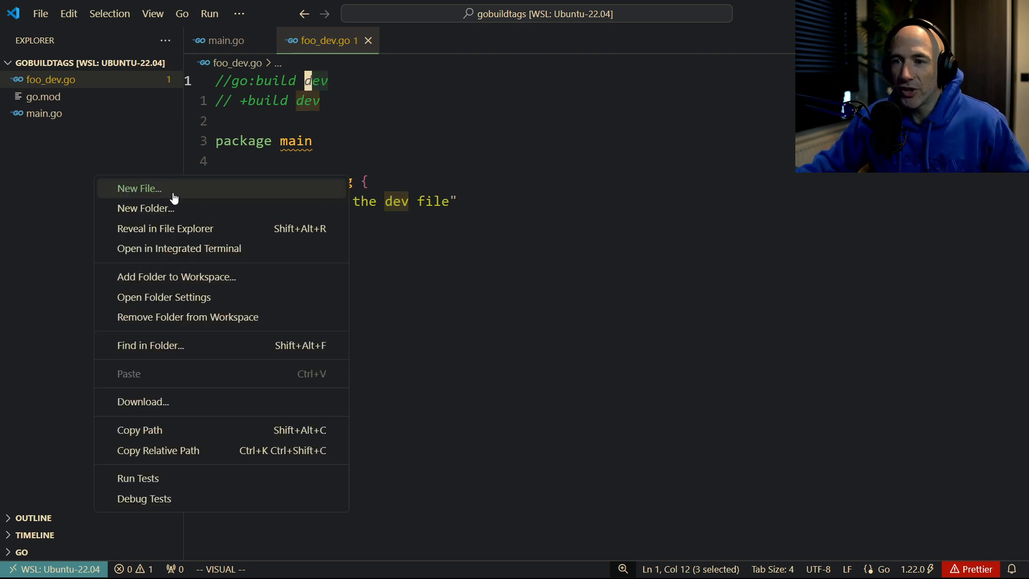
Create foo_prod.go with prod build constraints and Foo() returning "from the prod file"
left_click(138, 188)
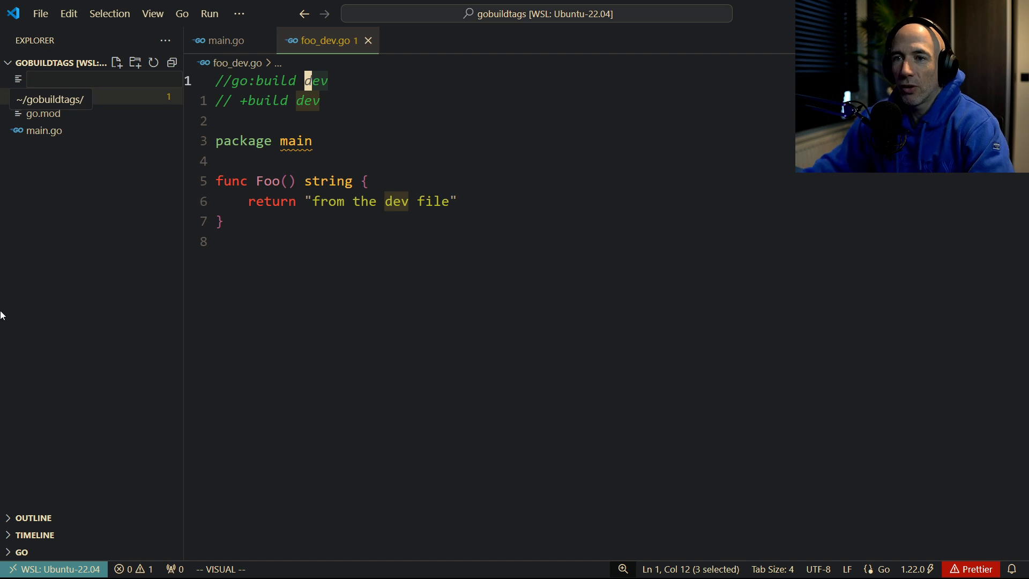
type("foo")
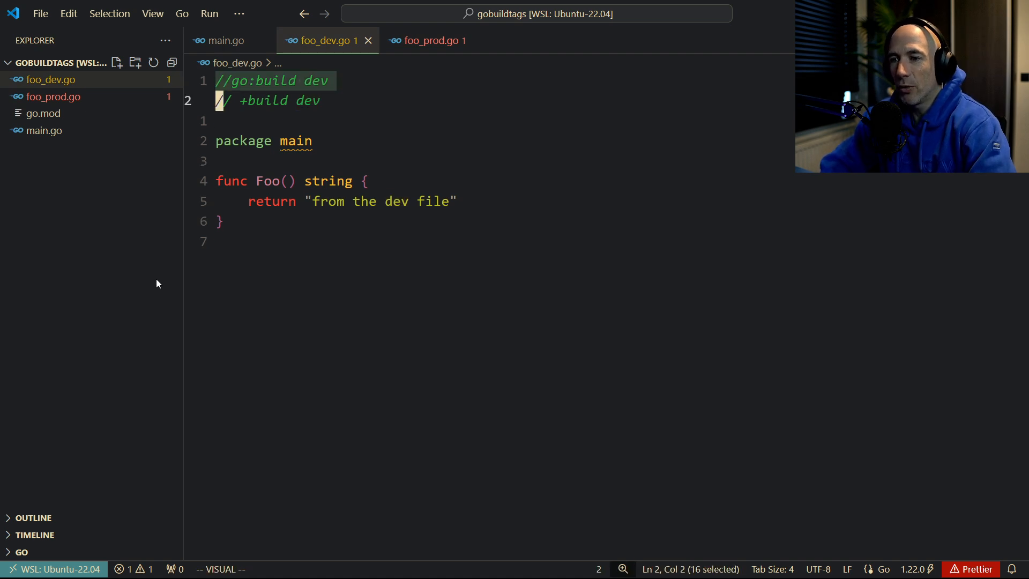
left_click(427, 40)
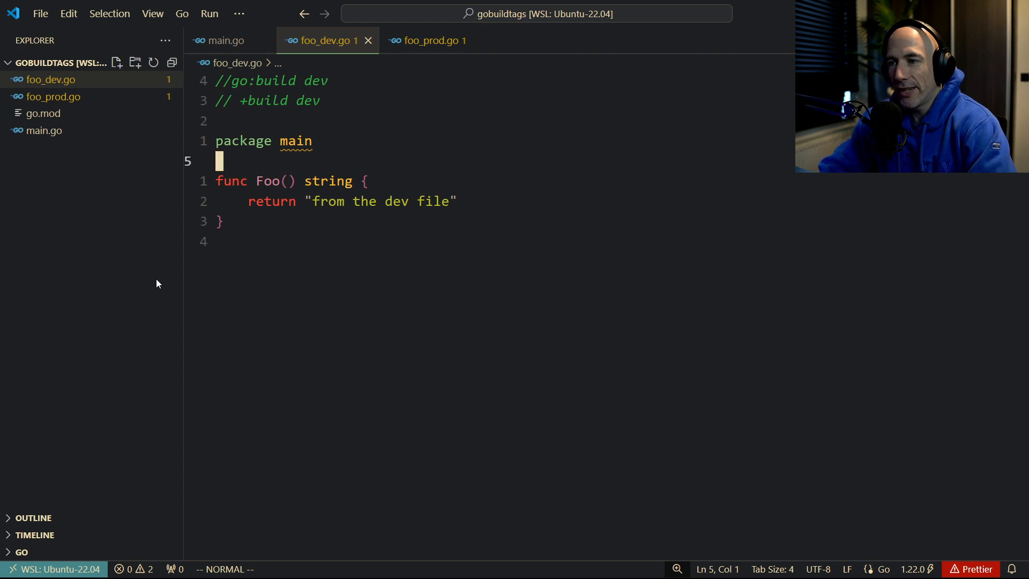
left_click(429, 40)
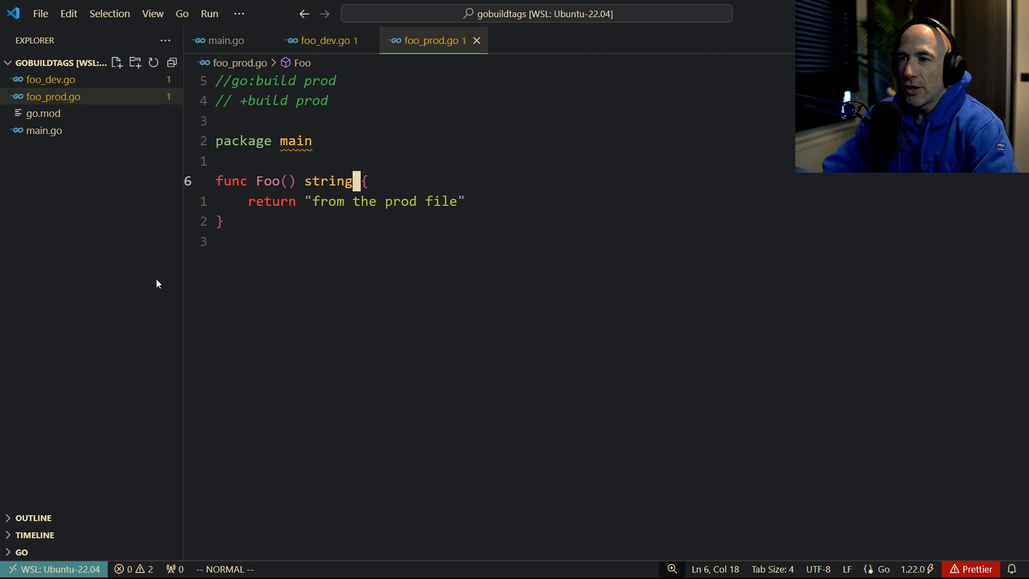
Add fmt.Println(Foo()) after main.go's Wake Up line, then open the integrated terminal
left_click(226, 40)
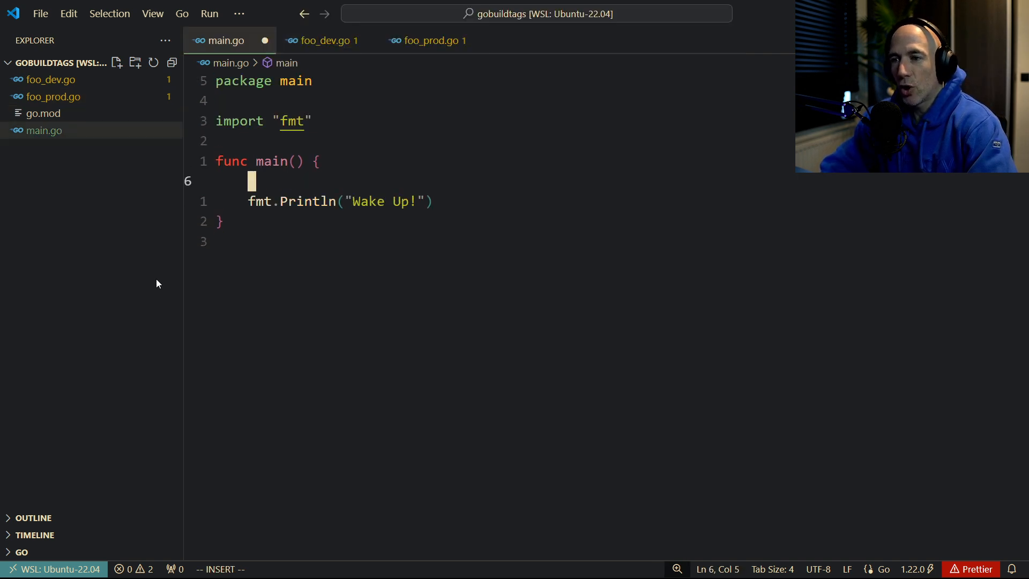
type("FO")
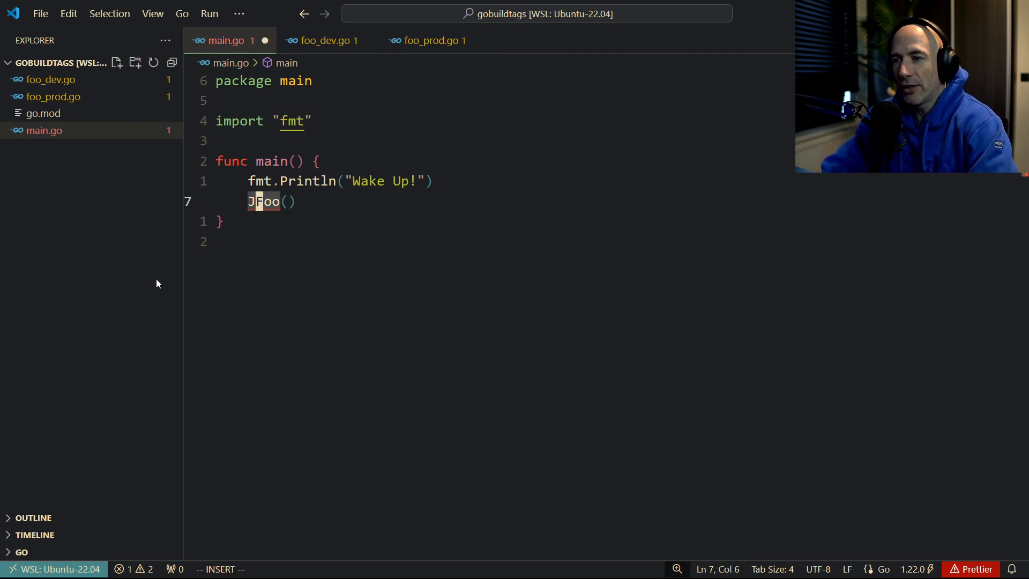
key("Backspace")
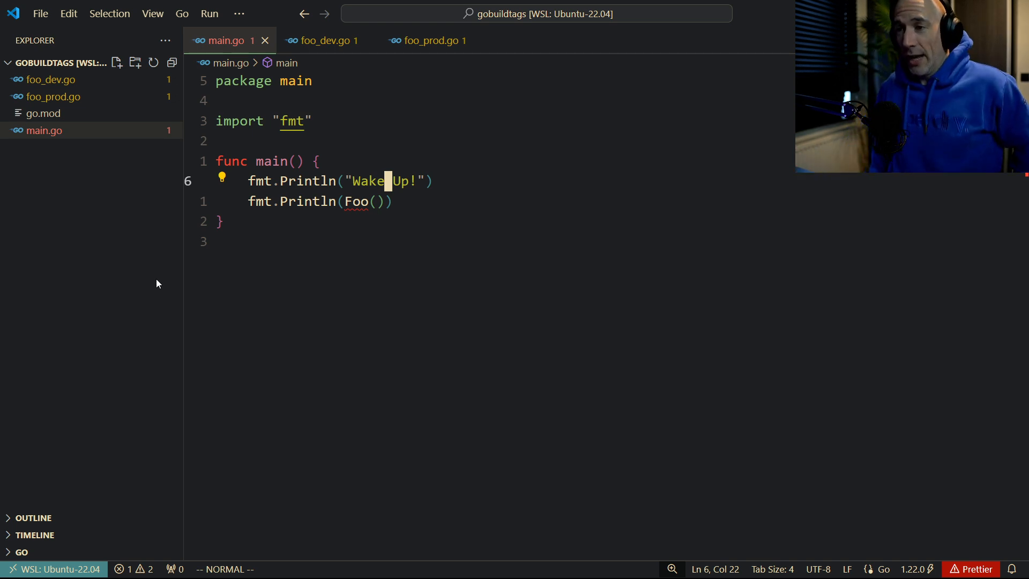
key("ctrl+`")
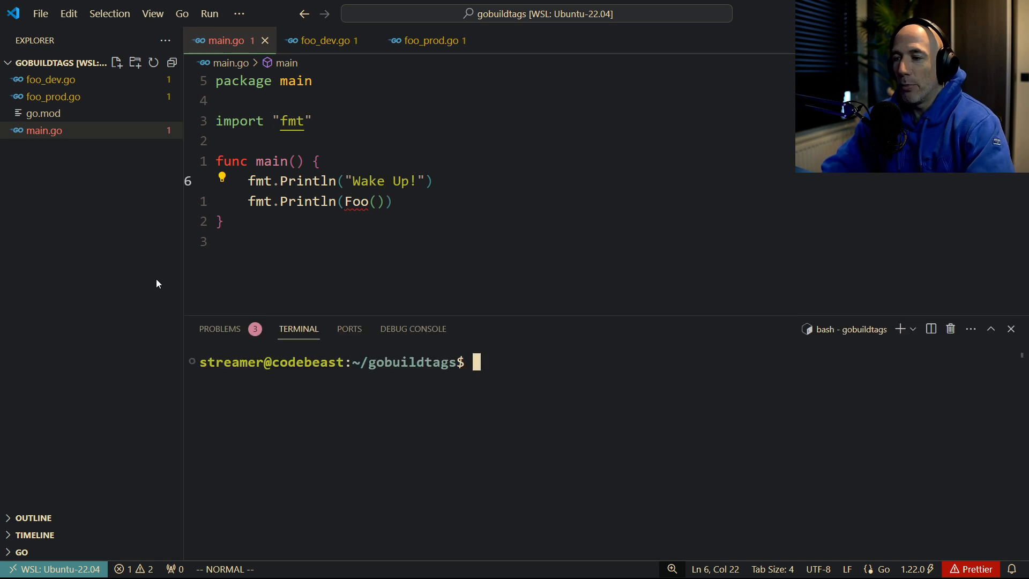
Run 'go build -tags dev .' and ./foobar, then rebuild with -tags prod and rerun
type("go")
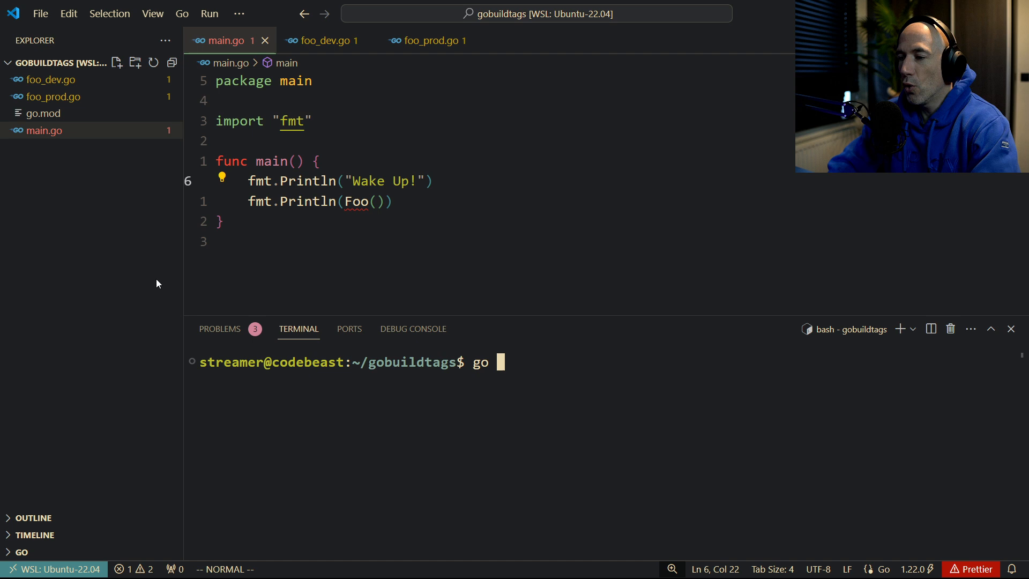
type("build -o")
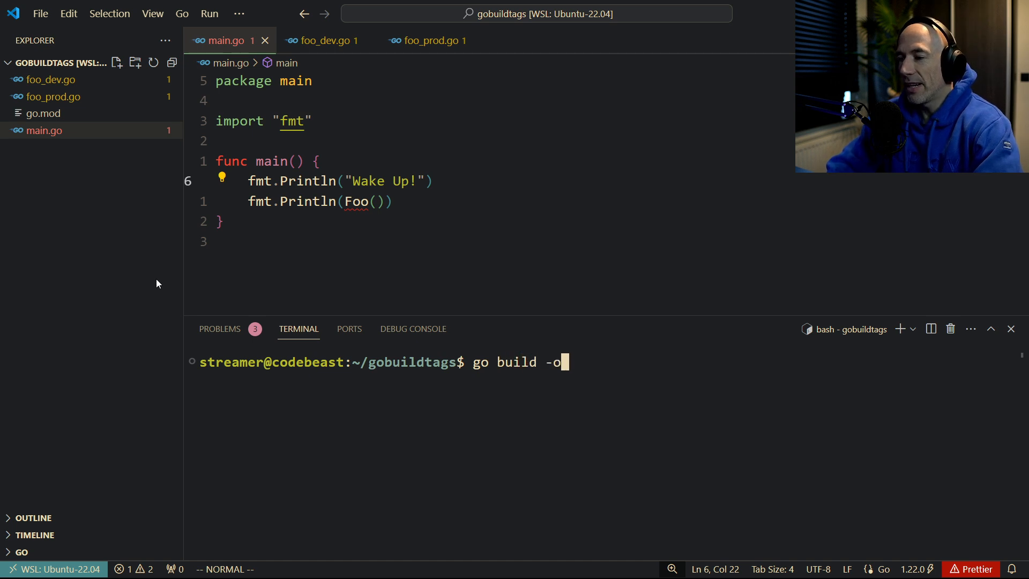
type("tags")
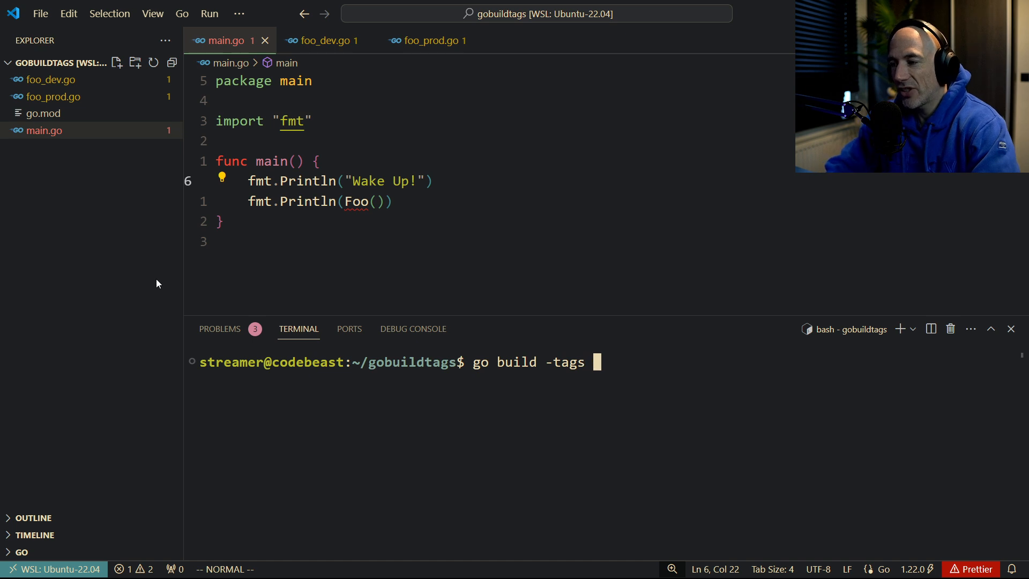
type("dev")
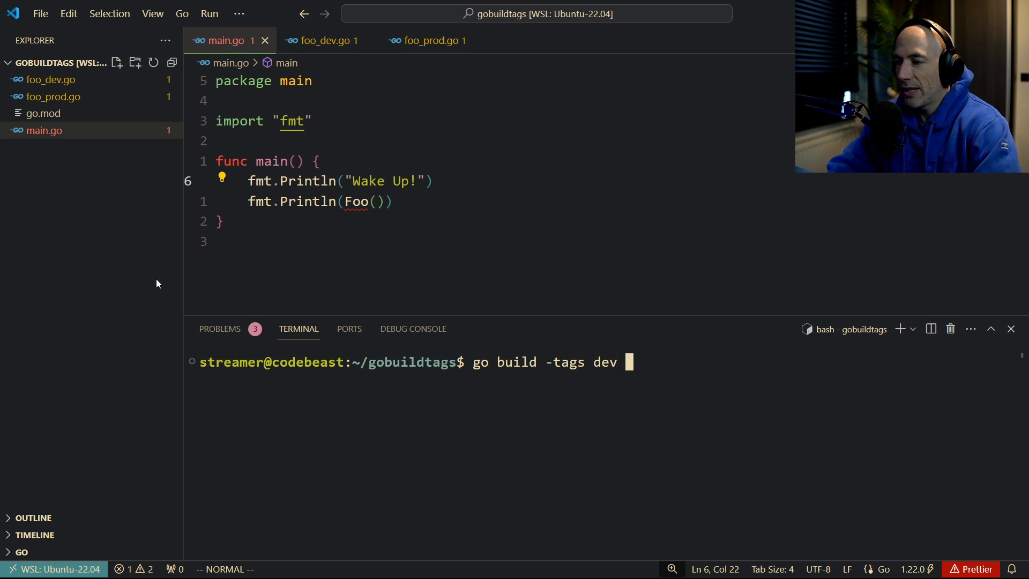
type(".")
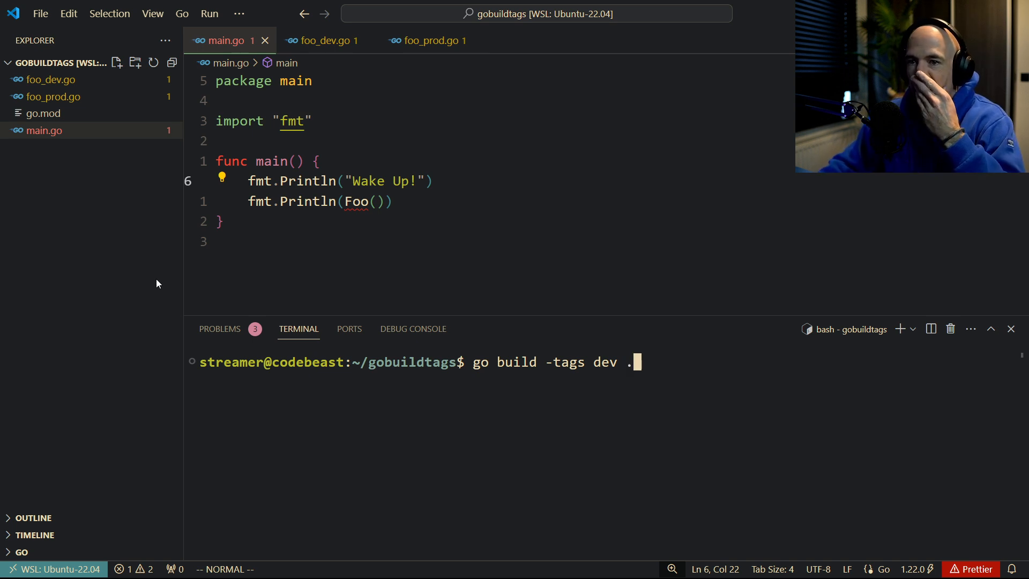
key("Return")
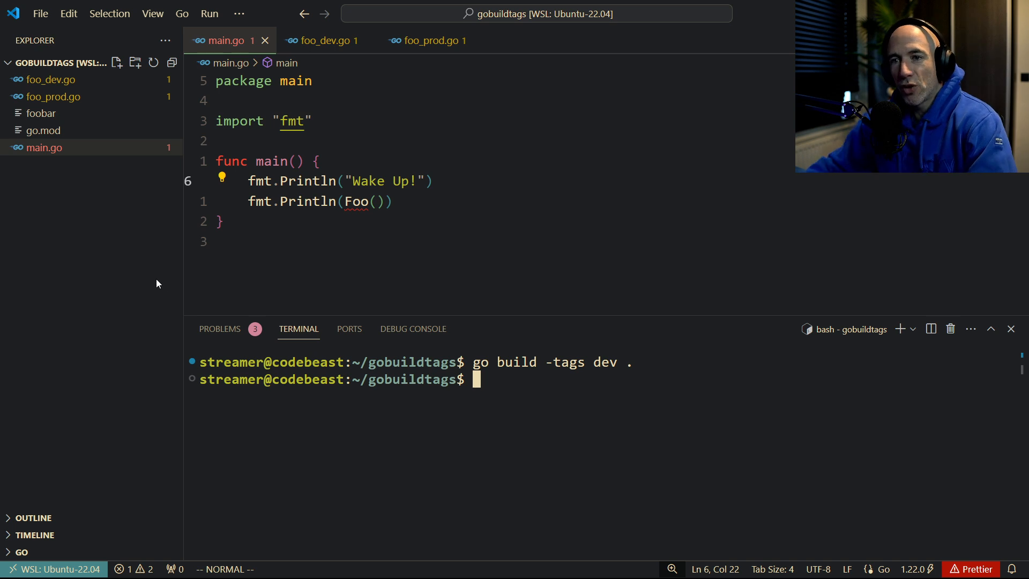
mouse_move(41, 113)
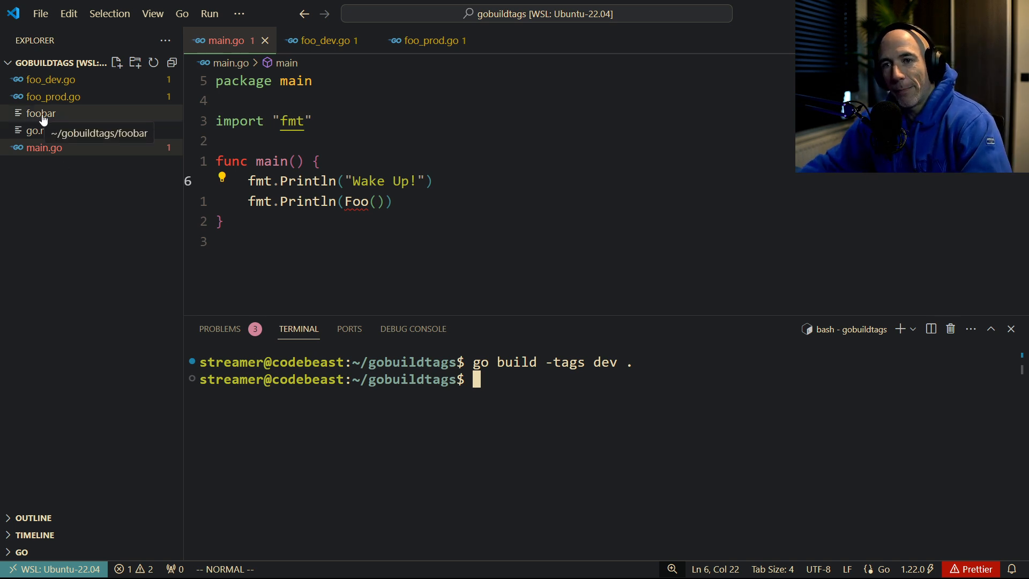
type("./foobar")
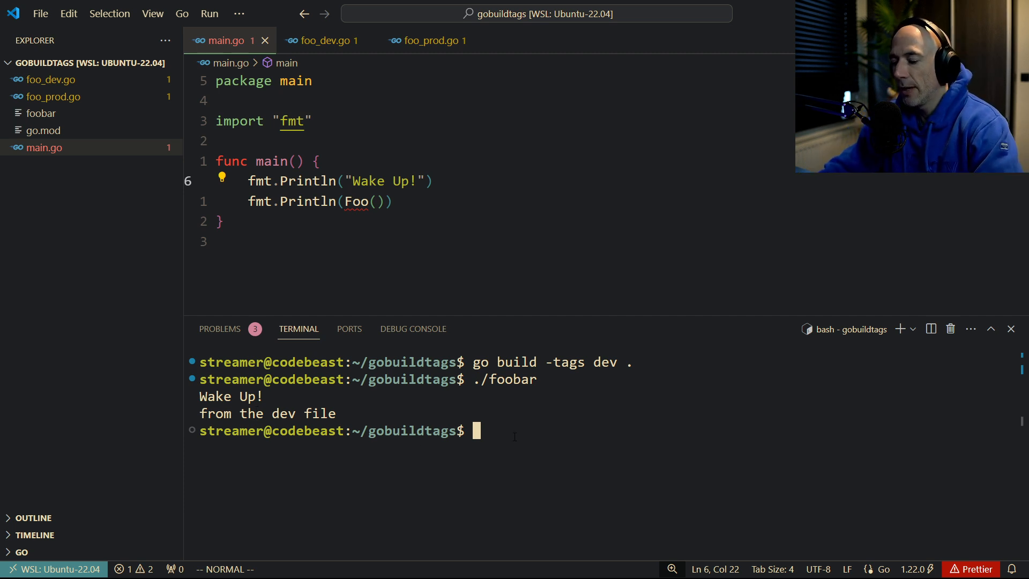
type("go build -tags prod .")
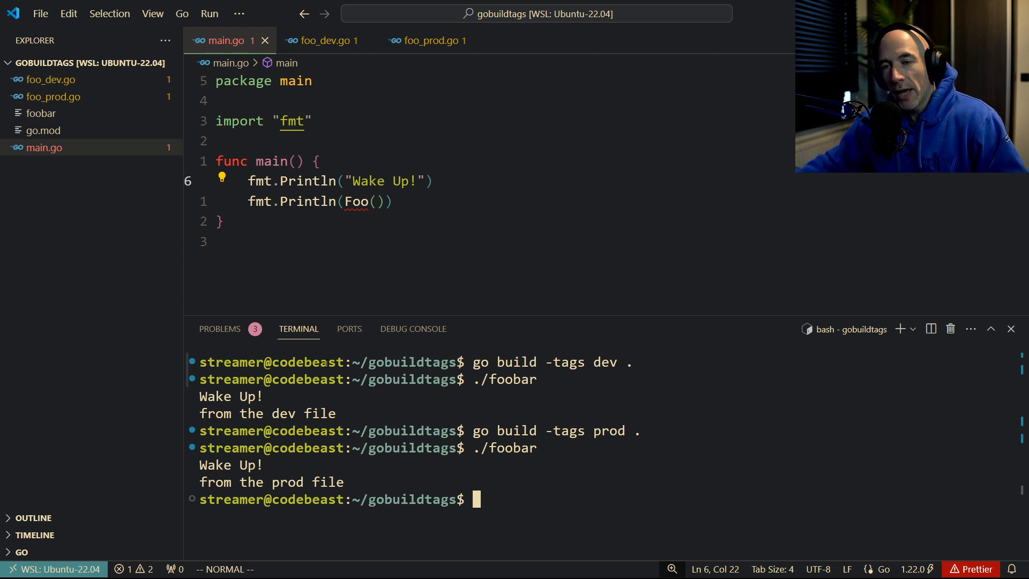
mouse_move(298, 329)
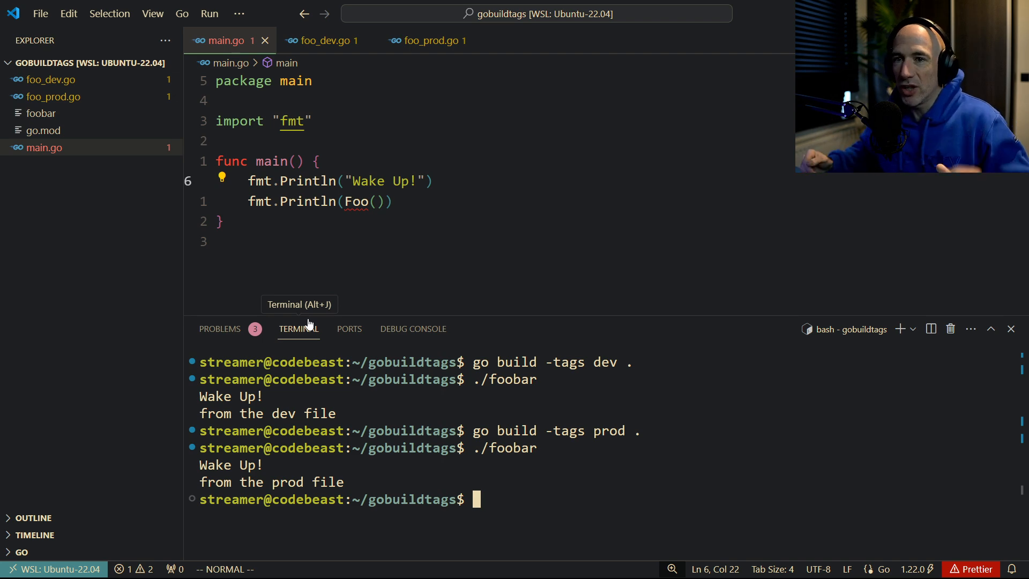
mouse_move(365, 346)
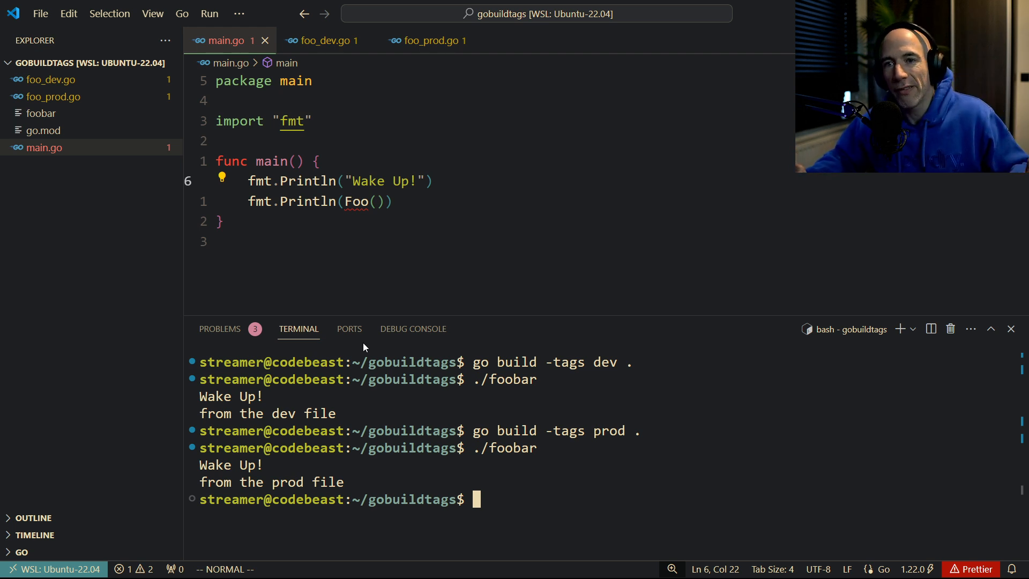
mouse_move(74, 84)
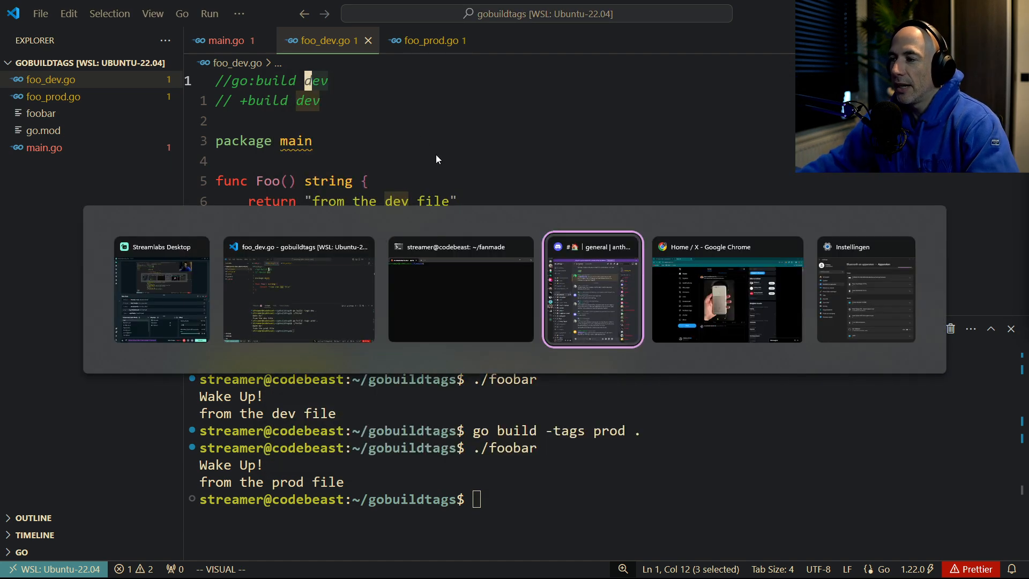
Scroll the fanmade.ai personas home page, then switch to a terminal in ~/fanmade
type("famn")
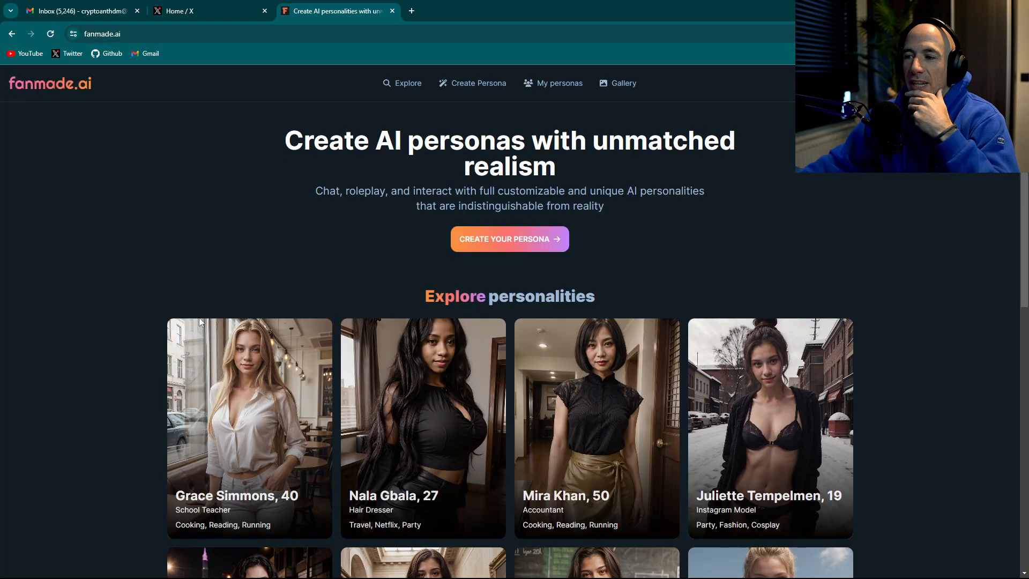
scroll("down", 3)
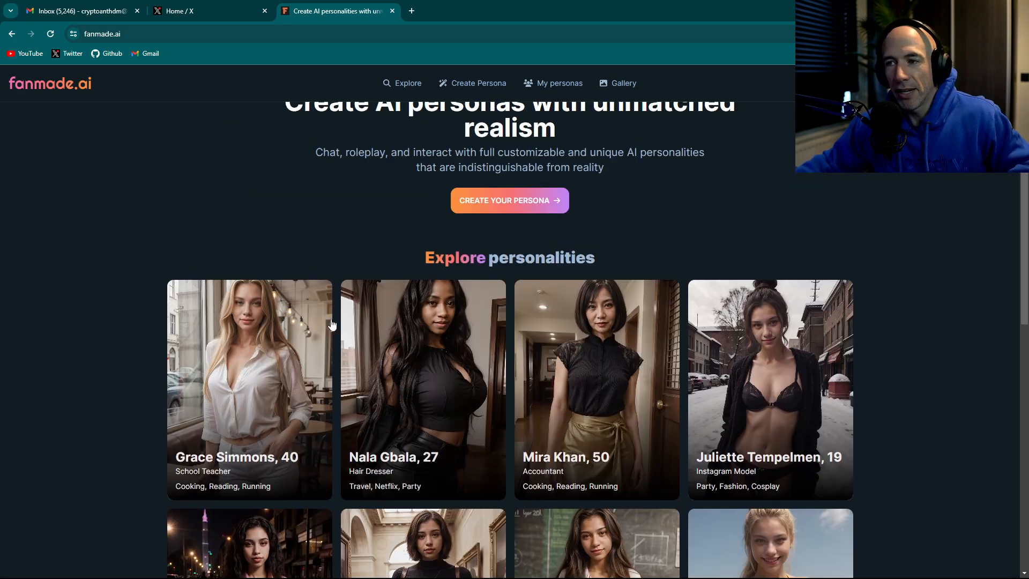
left_click(205, 11)
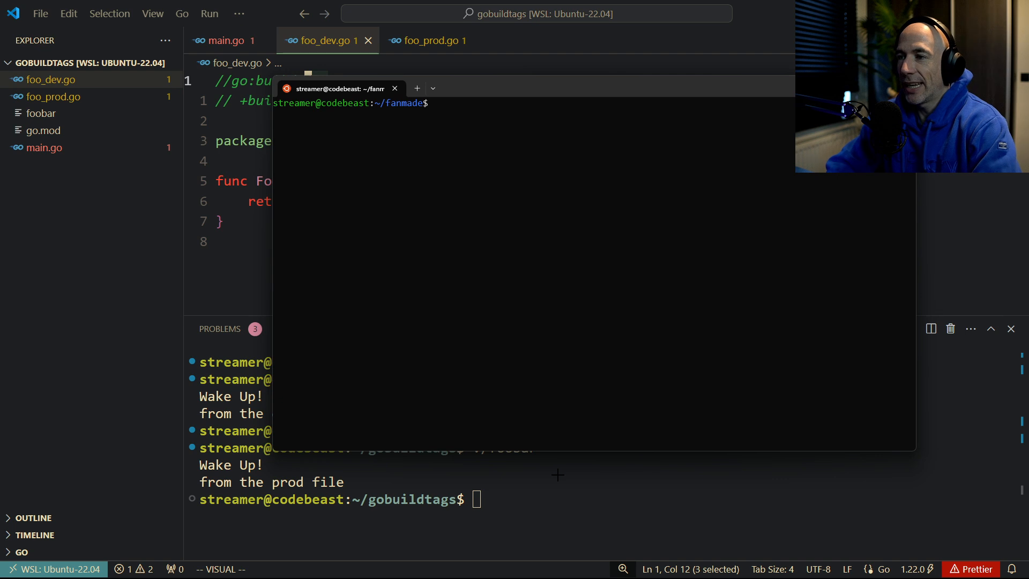
Launch nvim in ~/fanmade and open static_dev.go from the netrw listing
type("nvim")
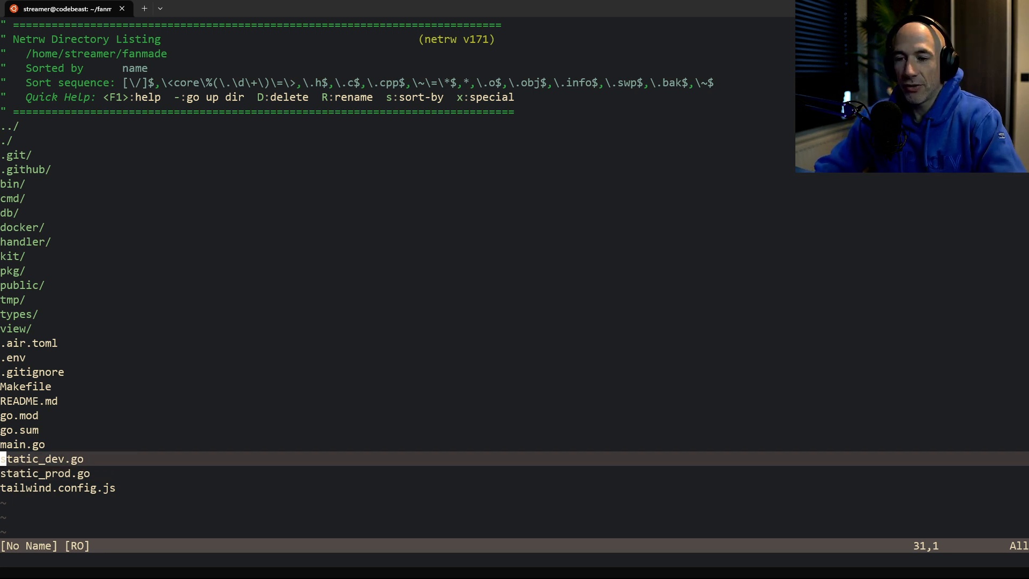
key("j")
type(":q")
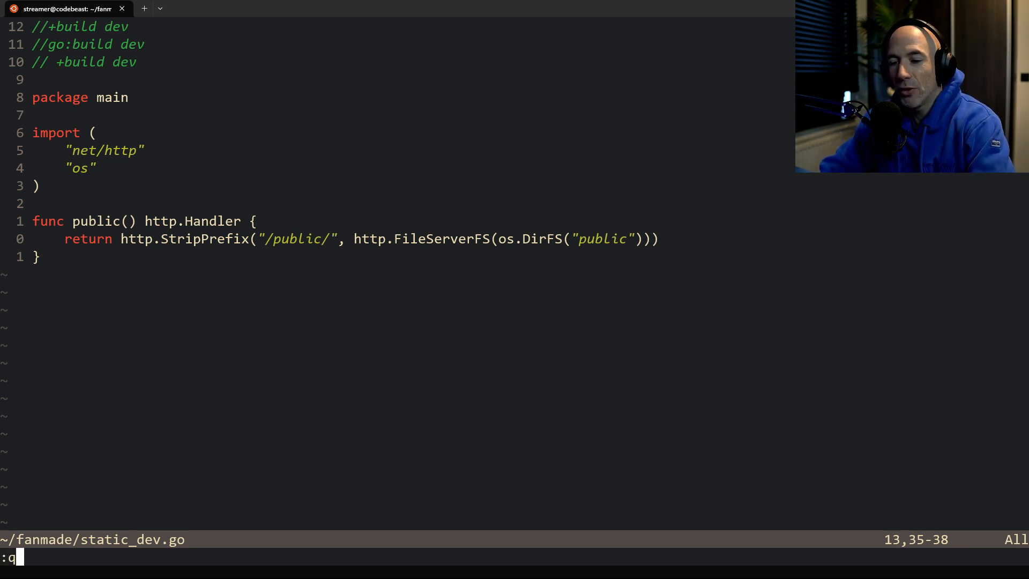
Quit static_dev.go, open static_prod.go, and highlight its //go:embed public line
key("Return")
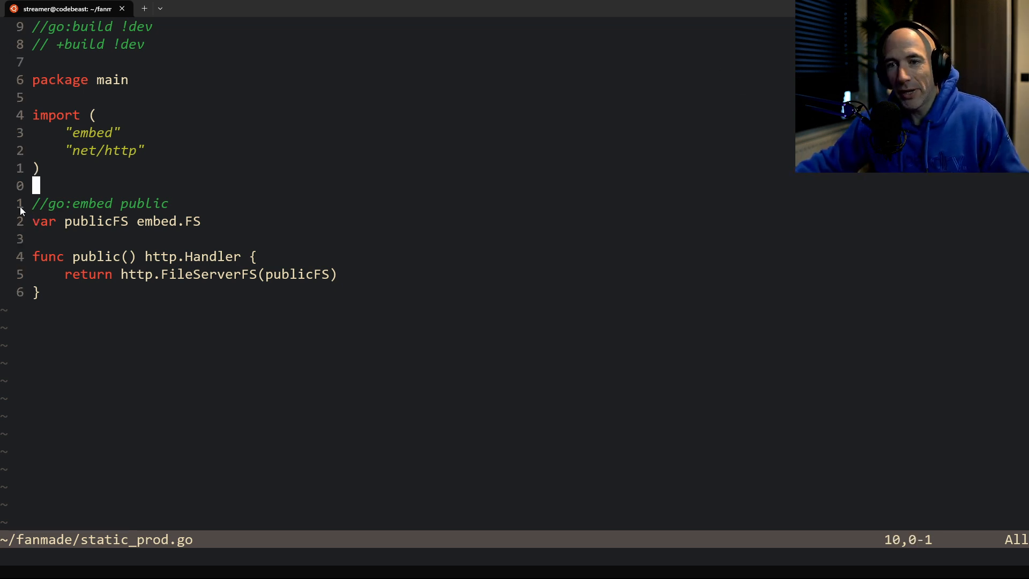
key("v")
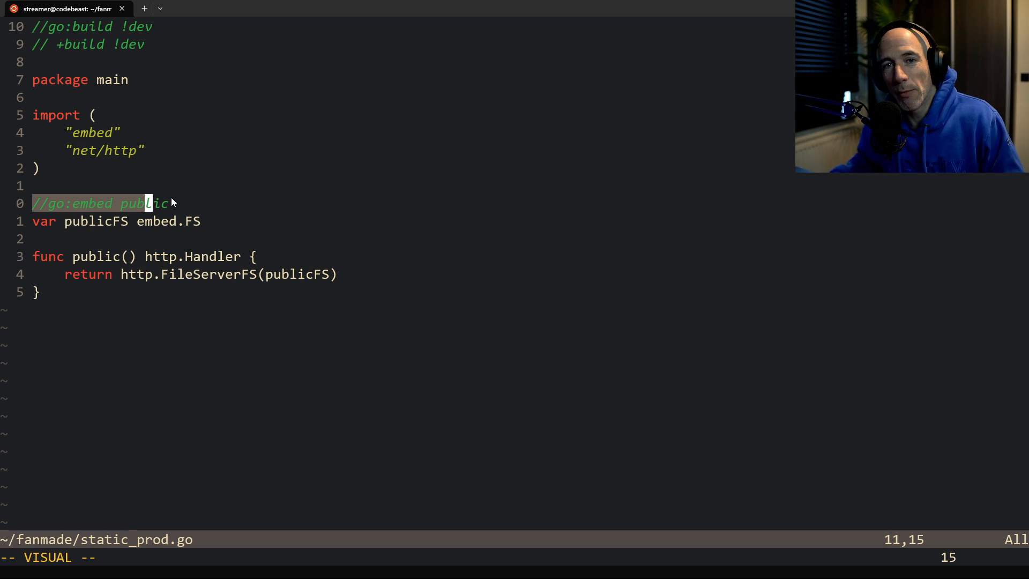
mouse_move(118, 215)
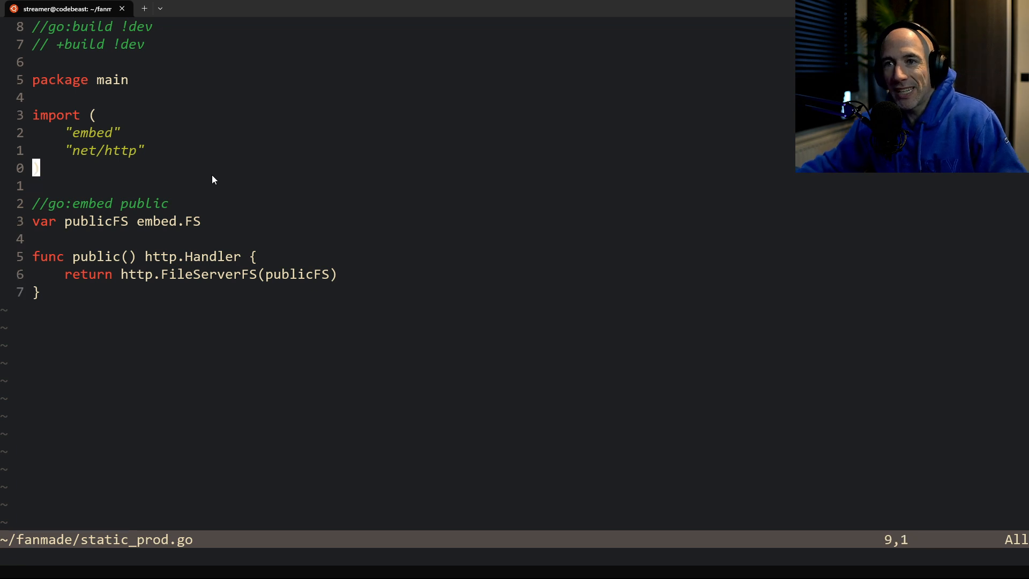
mouse_move(58, 36)
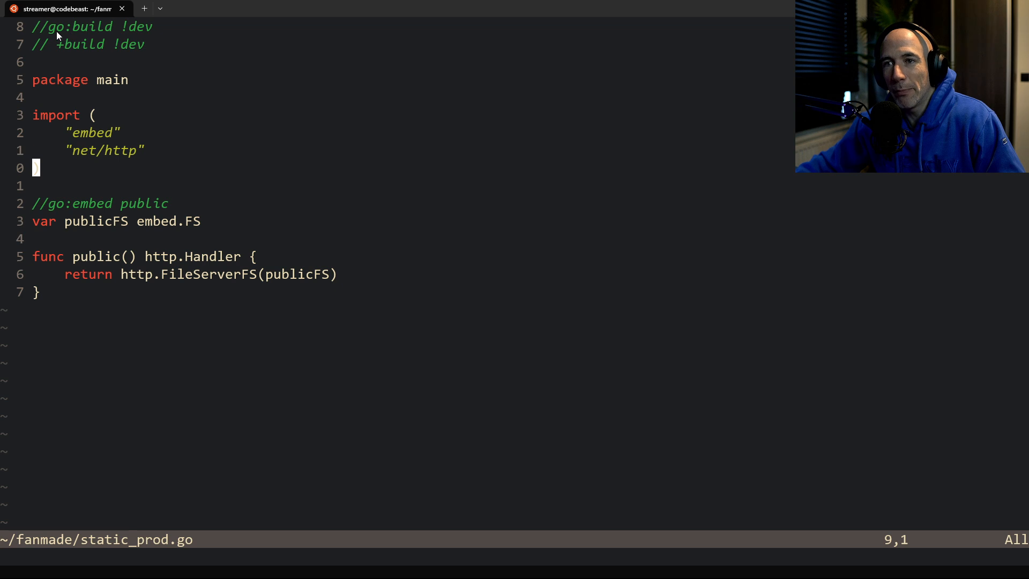
mouse_move(273, 126)
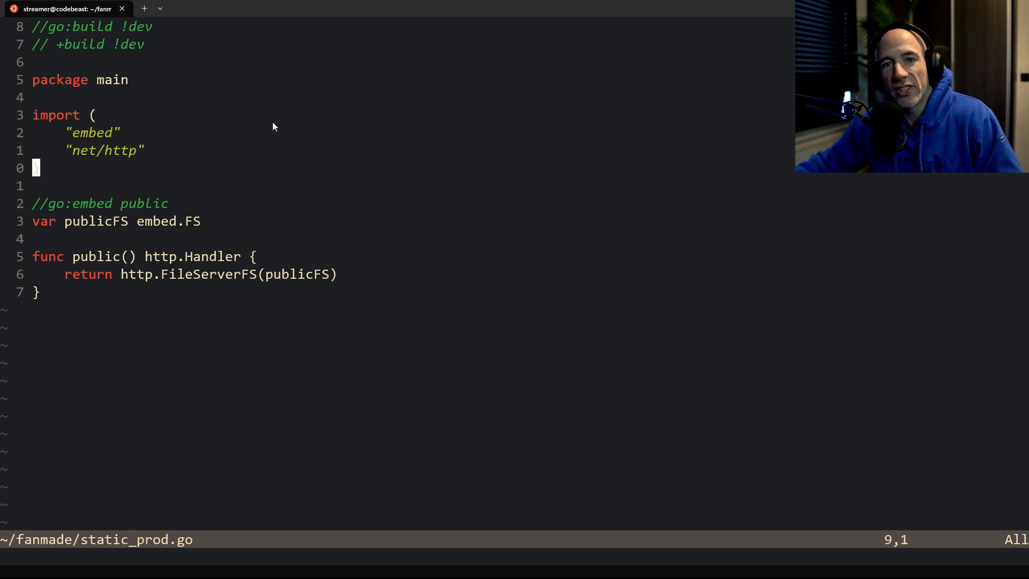
key("v")
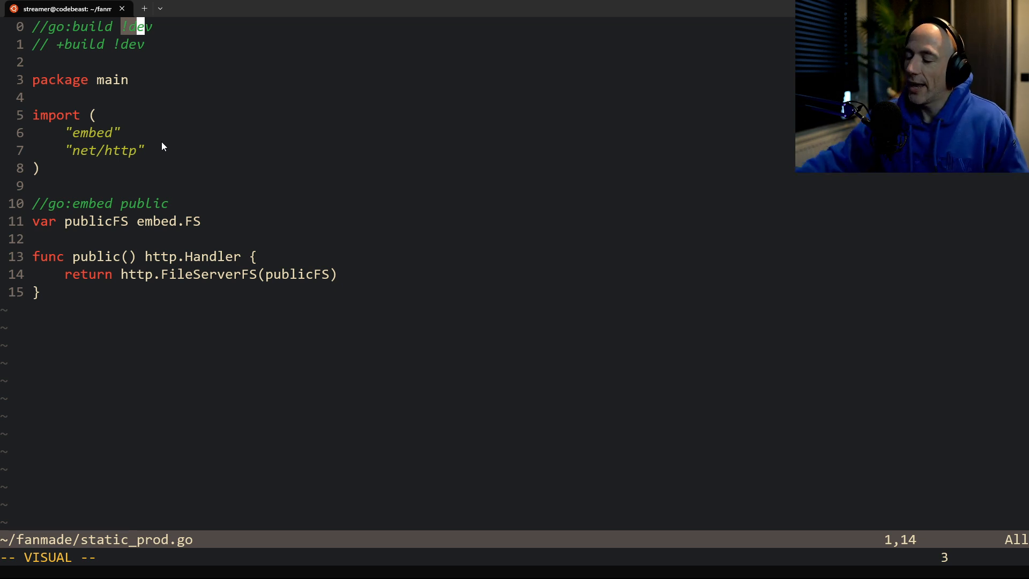
mouse_move(190, 151)
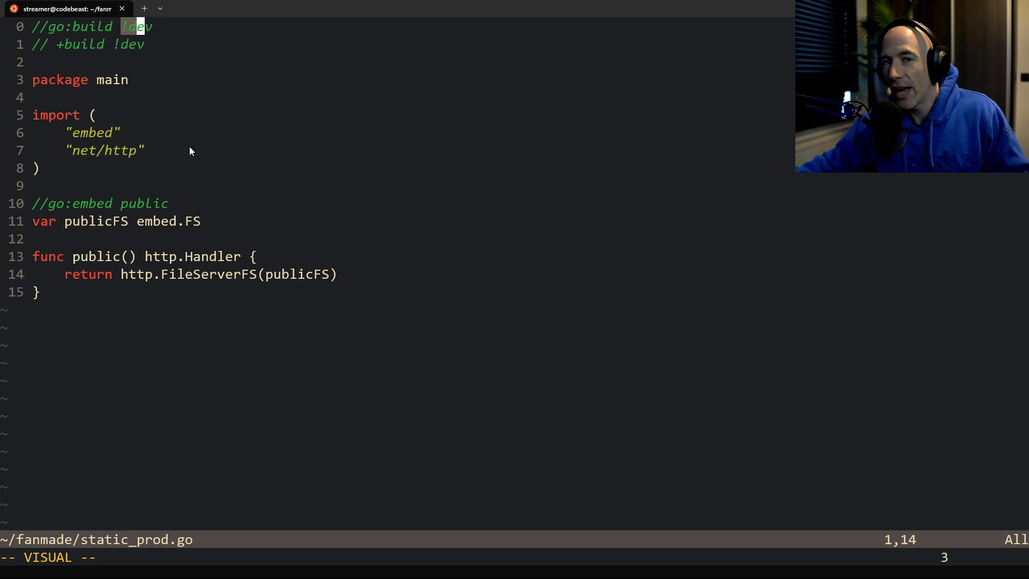
mouse_move(205, 169)
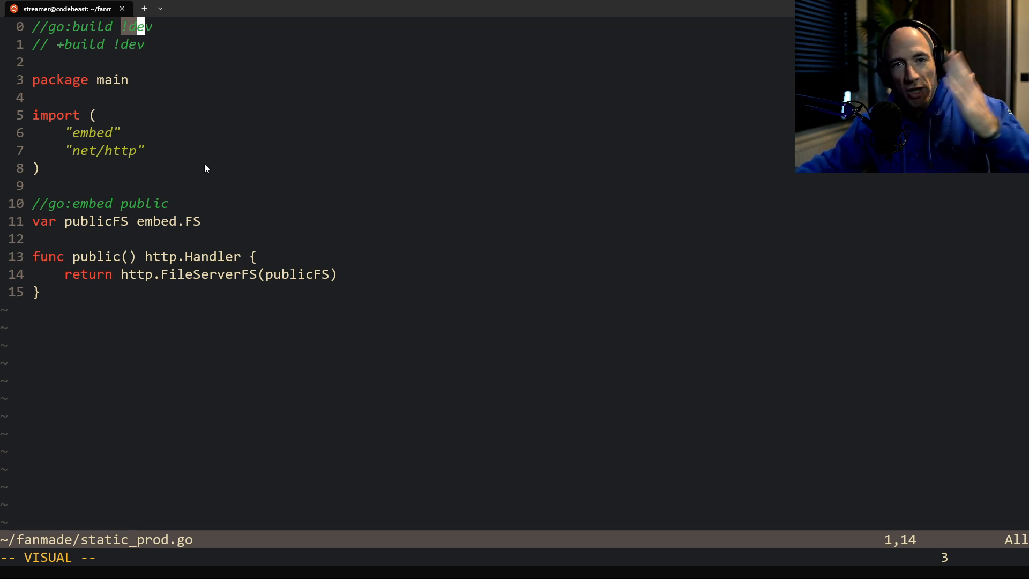